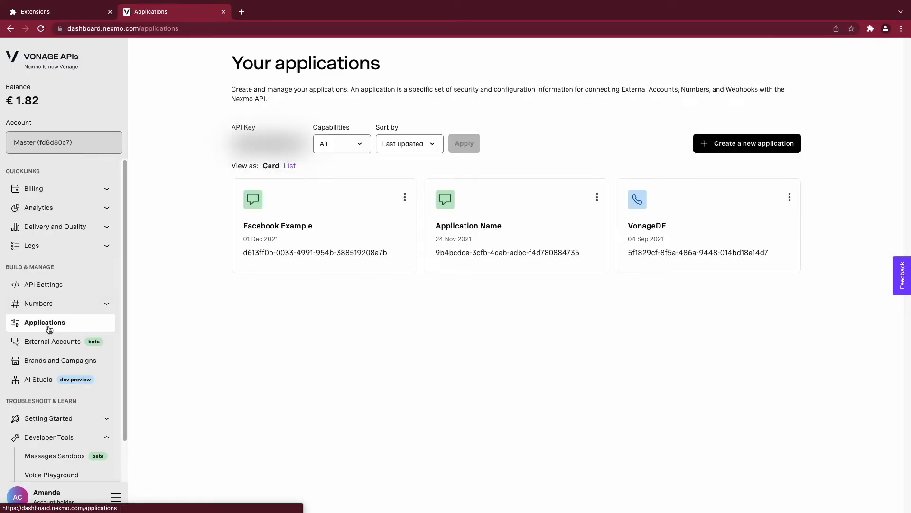
# Step: Give manifest.json the name "API Key Hider" and a description about blurring Vonage API keys
pyautogui.click(56, 455)
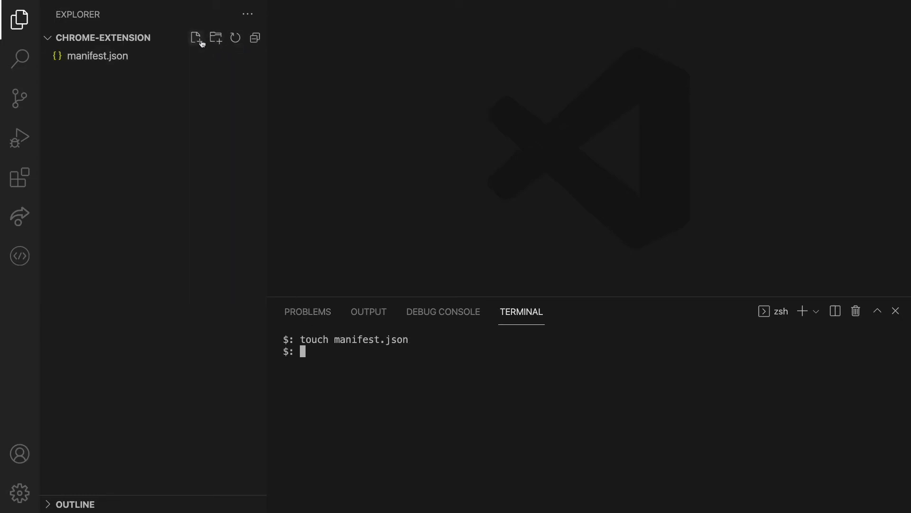
pyautogui.moveTo(196, 37)
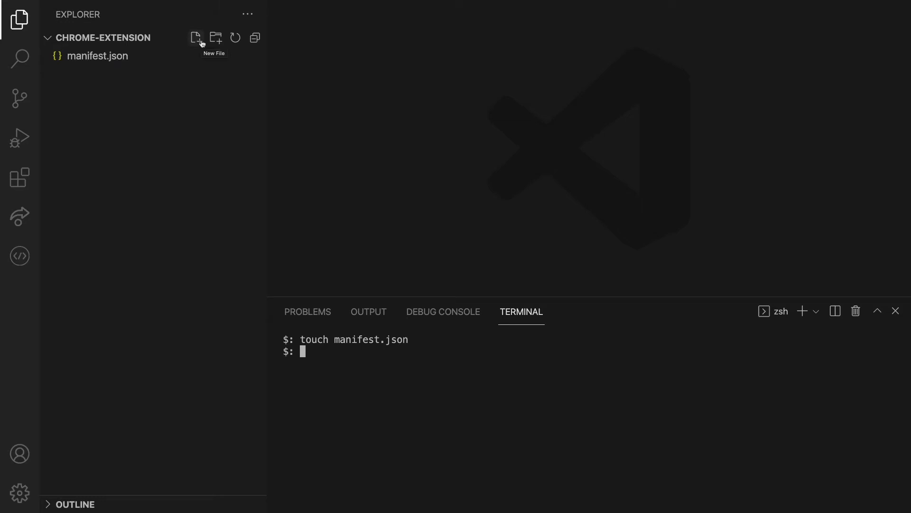
pyautogui.moveTo(313, 213)
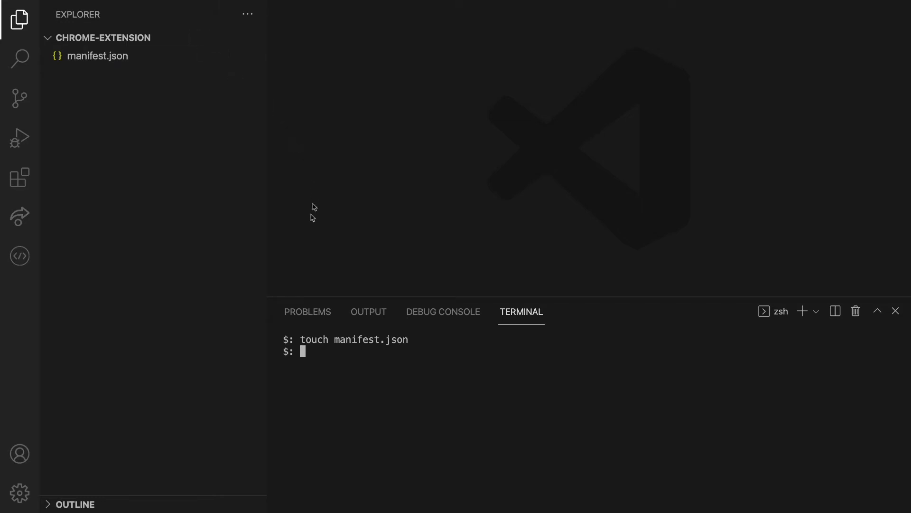
pyautogui.moveTo(313, 218)
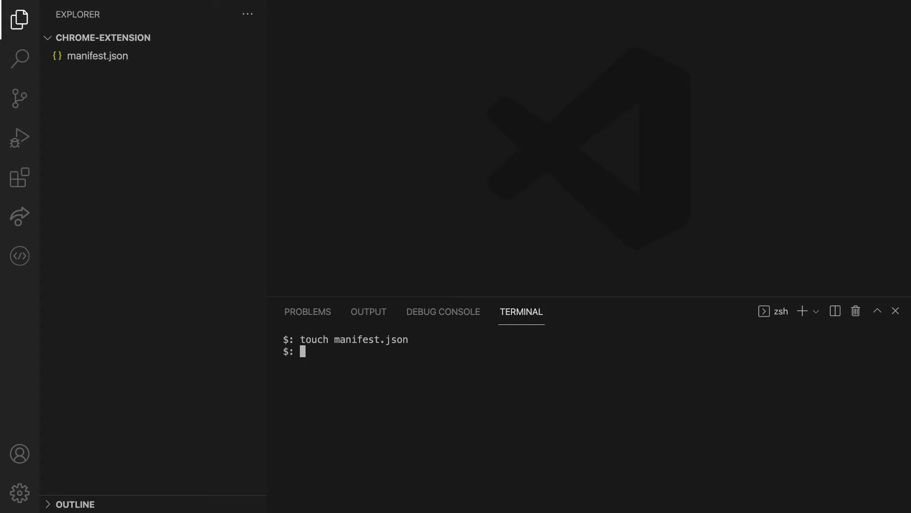
pyautogui.click(98, 56)
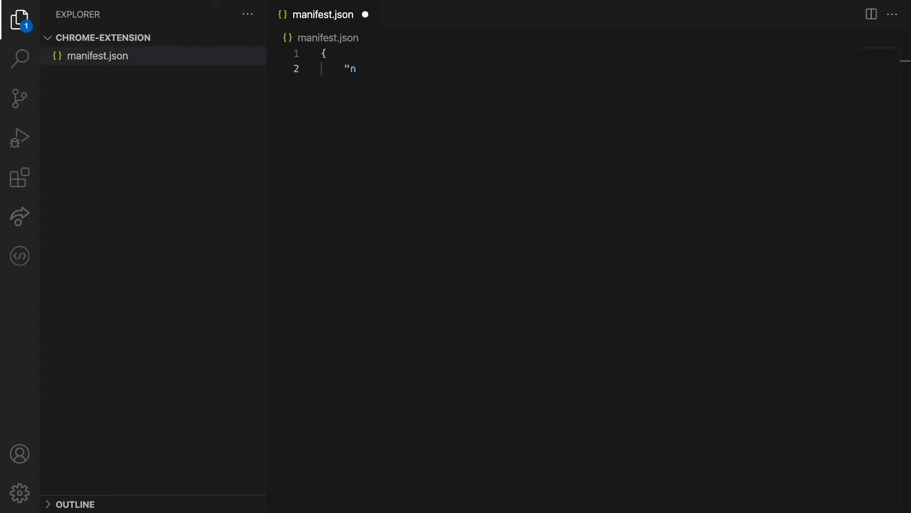
pyautogui.write('ame": "AP')
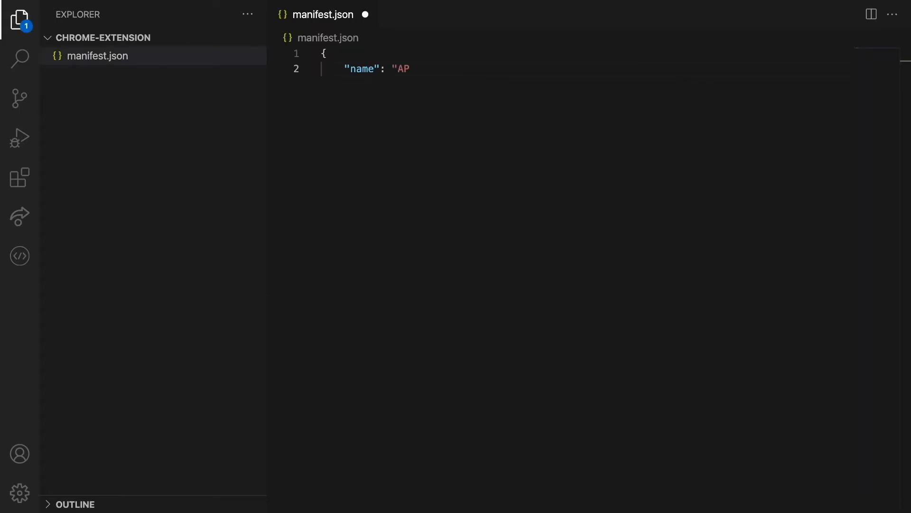
pyautogui.write('I Key Hider",')
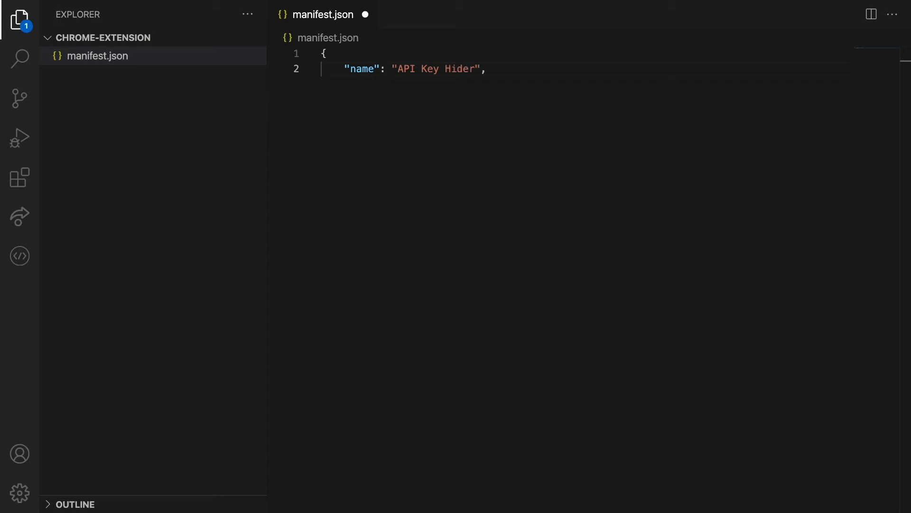
pyautogui.write('"descriptio')
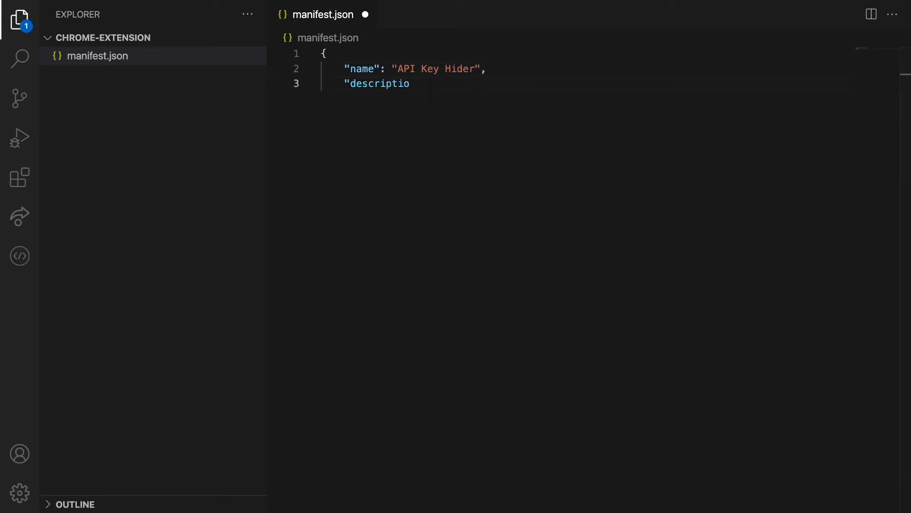
pyautogui.write('n": "A chrome extension to blur your Vonage API keys",')
pyautogui.write('"v')
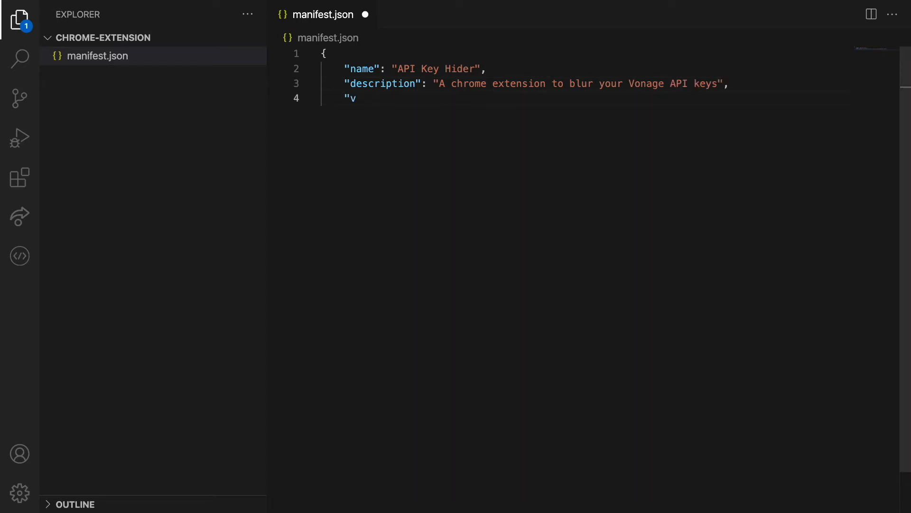
# Step: Add version "1.0", an author entry, and manifest_version 3 to manifest.json
pyautogui.write('ersion')
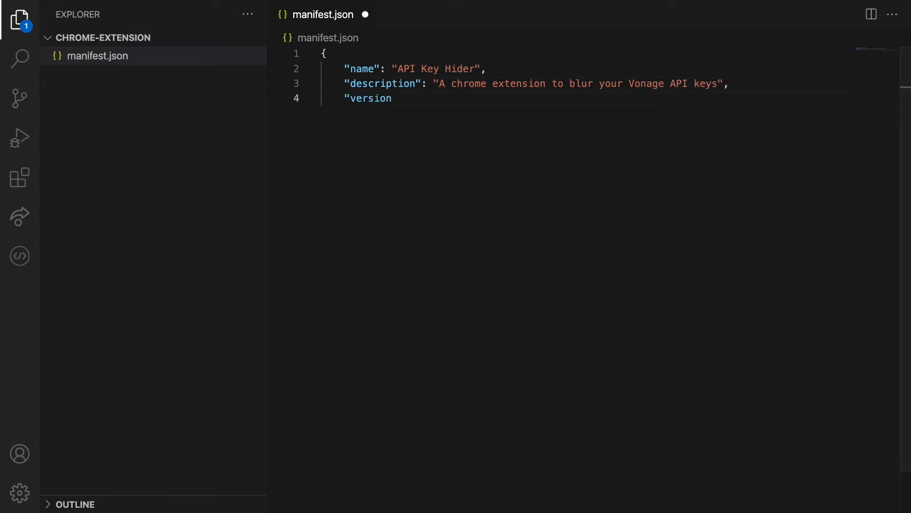
pyautogui.write('": "1.')
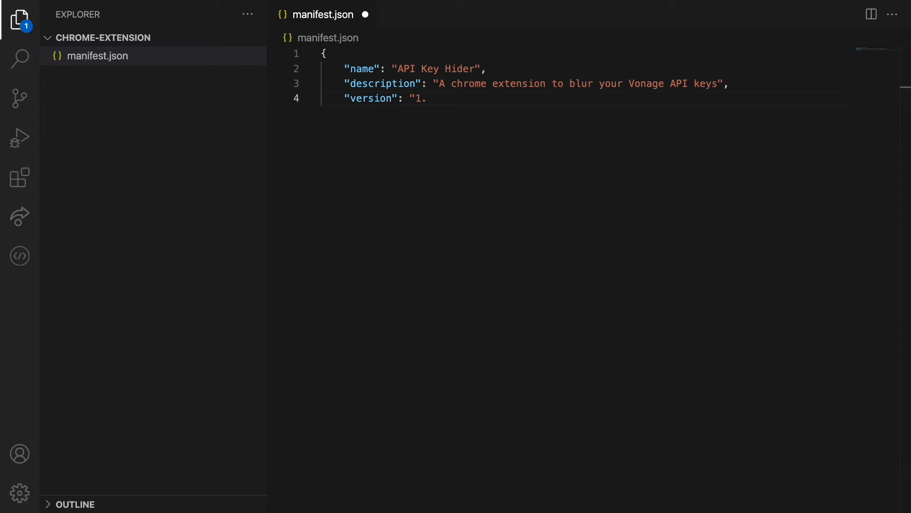
pyautogui.write('0",')
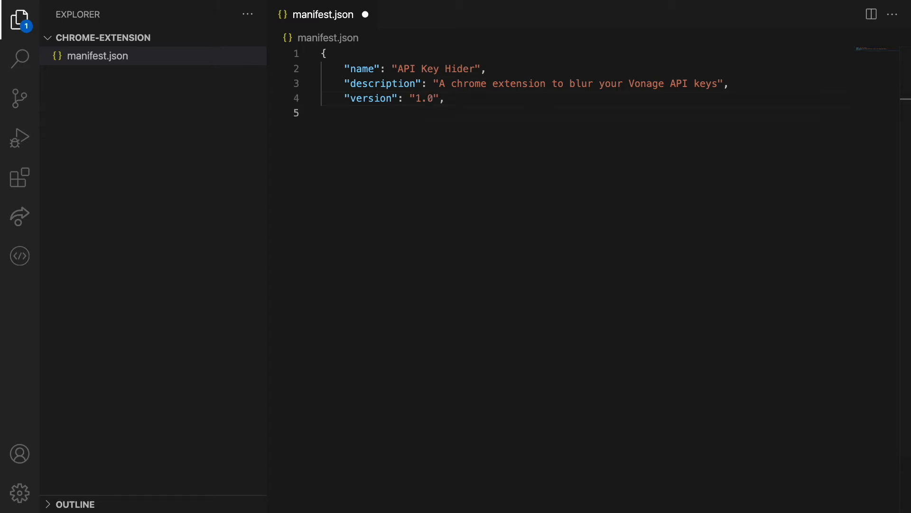
pyautogui.write('"author":')
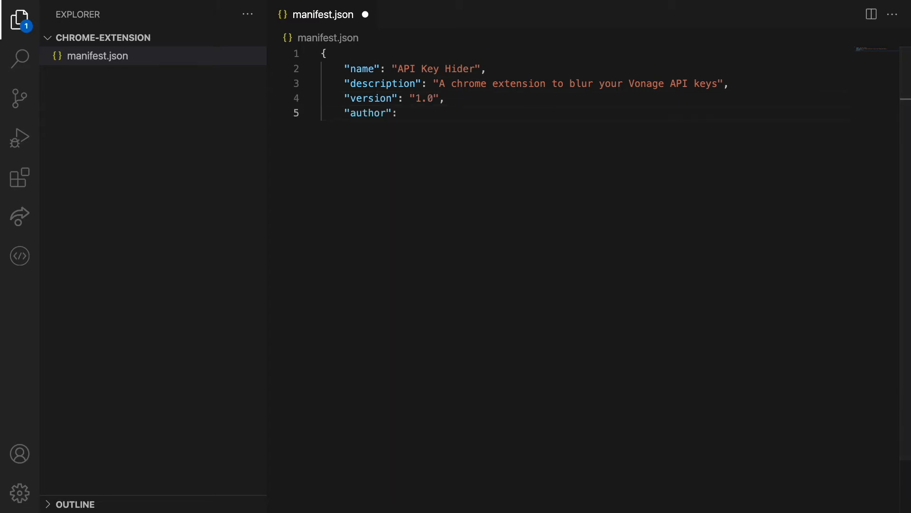
pyautogui.write('"Amanda Cavallaro",')
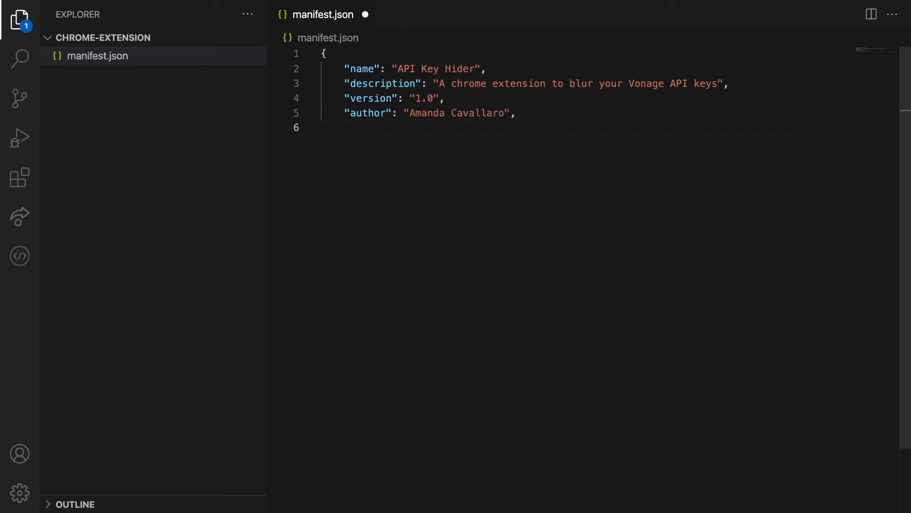
pyautogui.write('"manif')
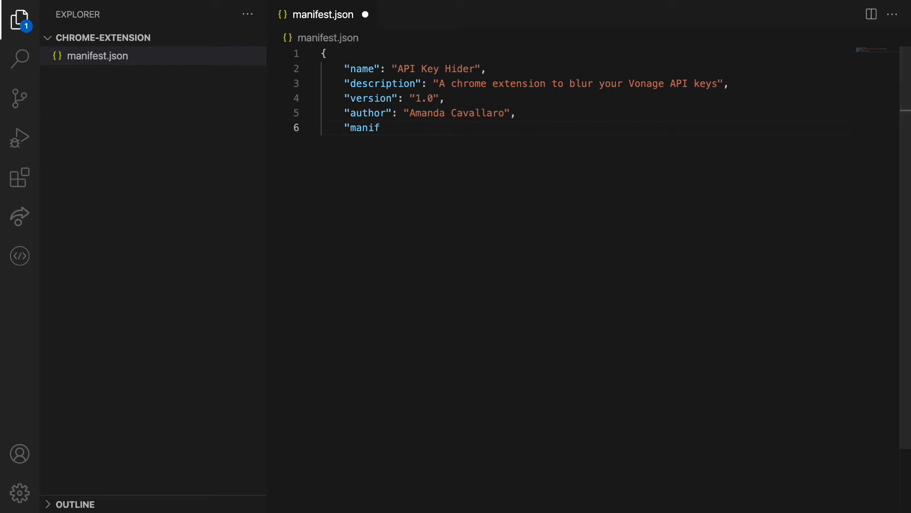
pyautogui.write('est_')
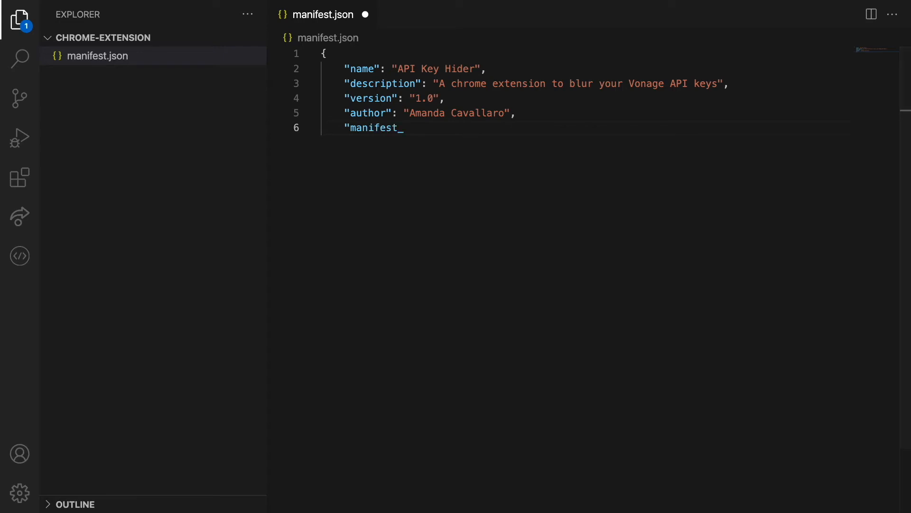
pyautogui.write('versio')
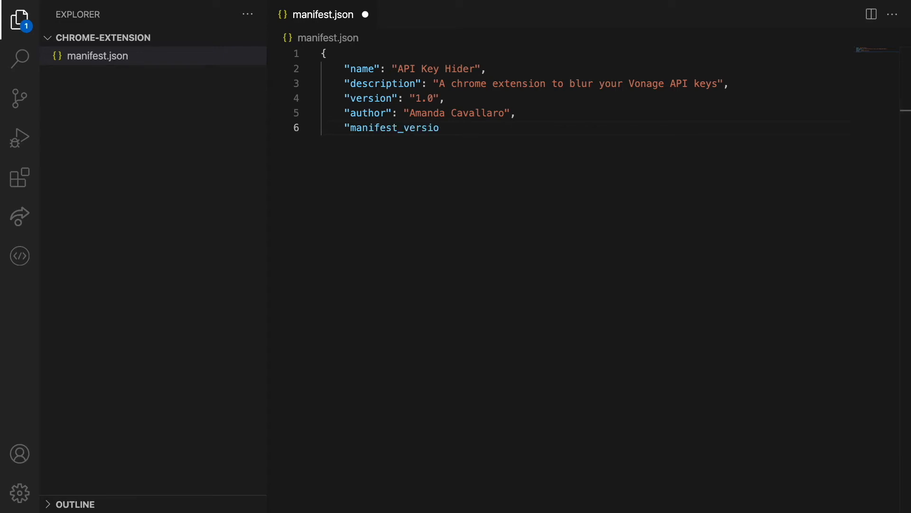
pyautogui.write('n": 3,')
pyautogui.write('"co')
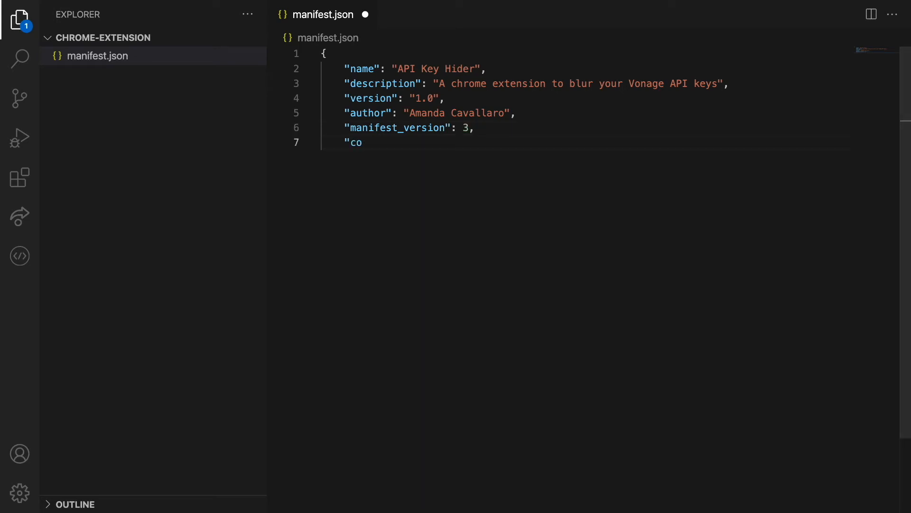
pyautogui.write('ntent_script')
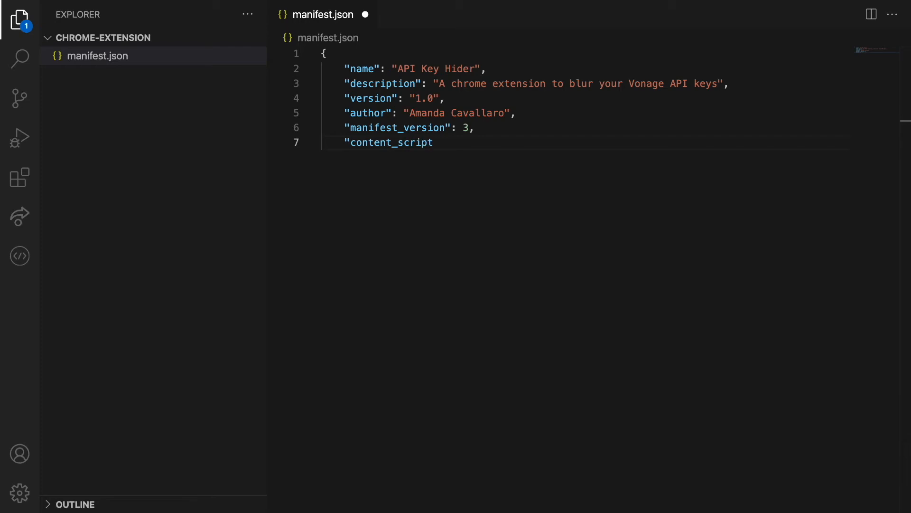
pyautogui.write('s": [{')
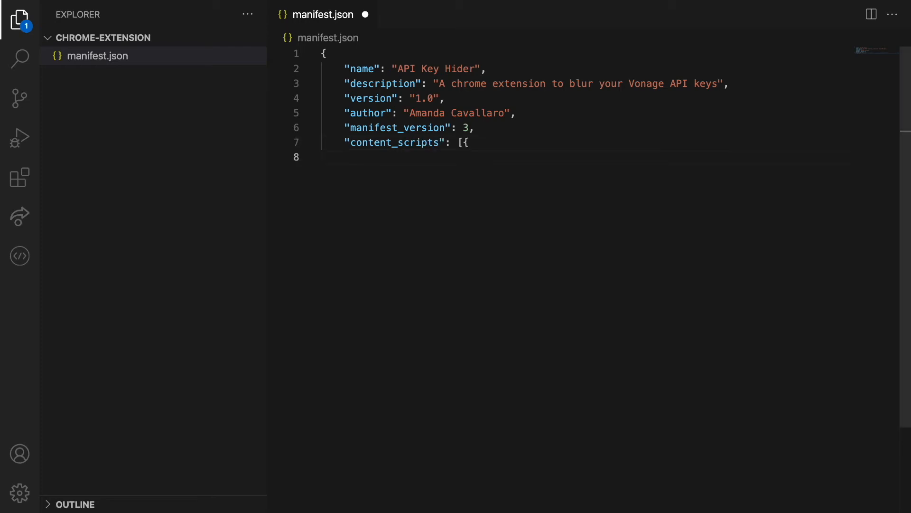
pyautogui.write('"matches')
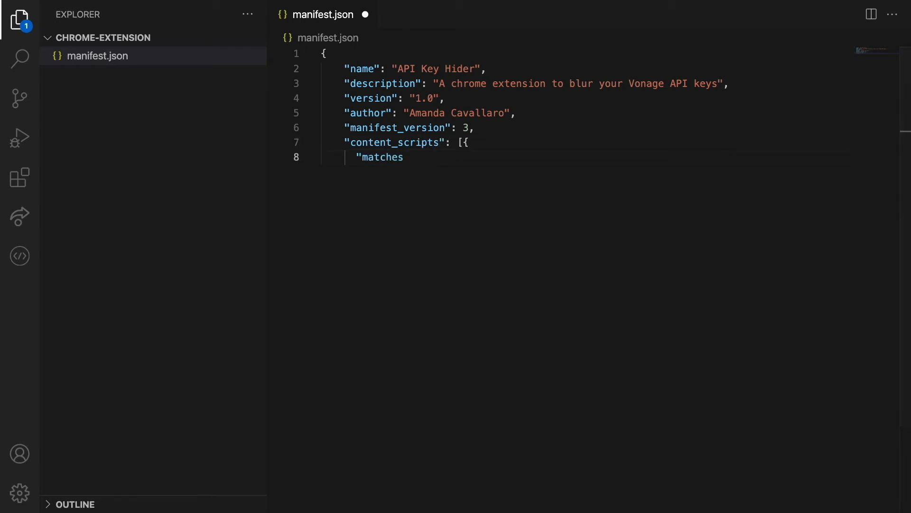
pyautogui.write('": [')
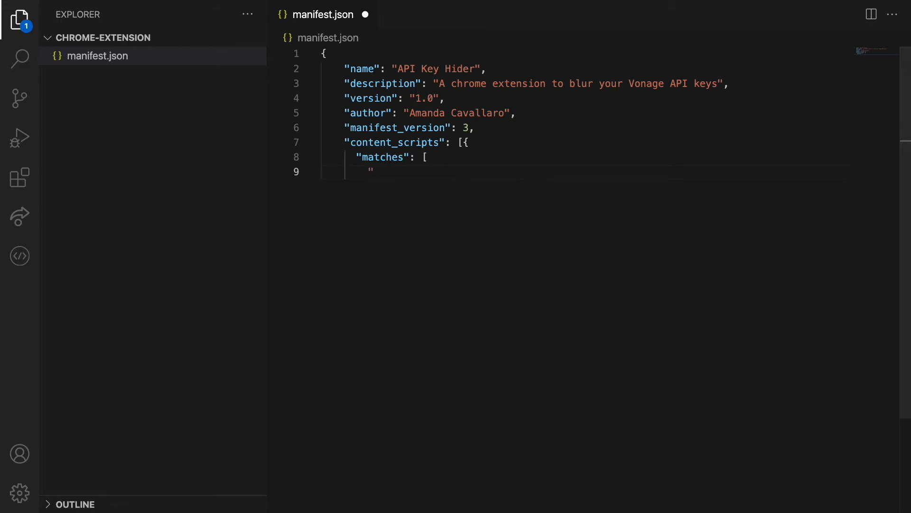
pyautogui.write('https://d')
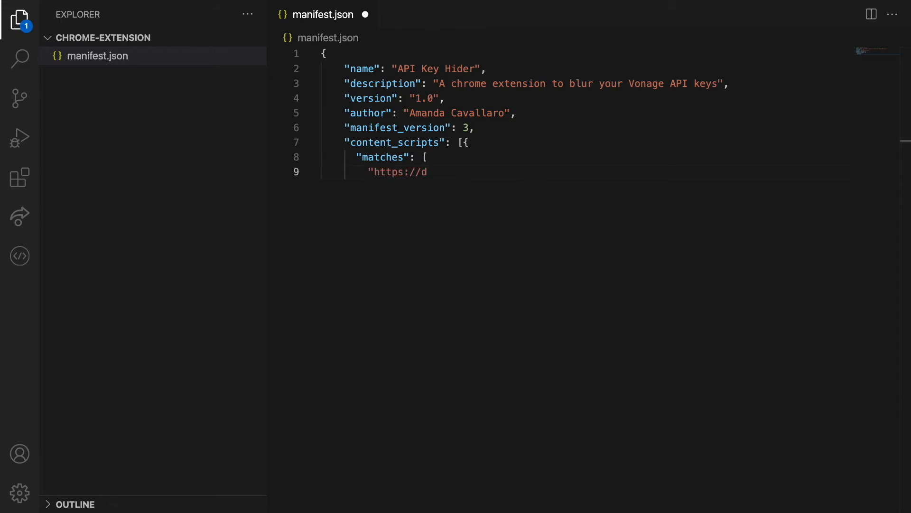
pyautogui.write('ashboard.nexmo.')
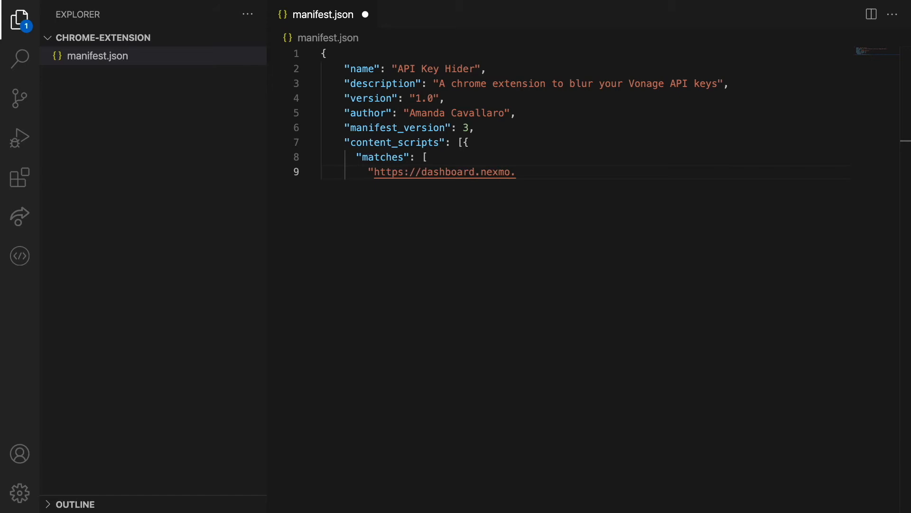
pyautogui.write('com/*"')
pyautogui.write('"js')
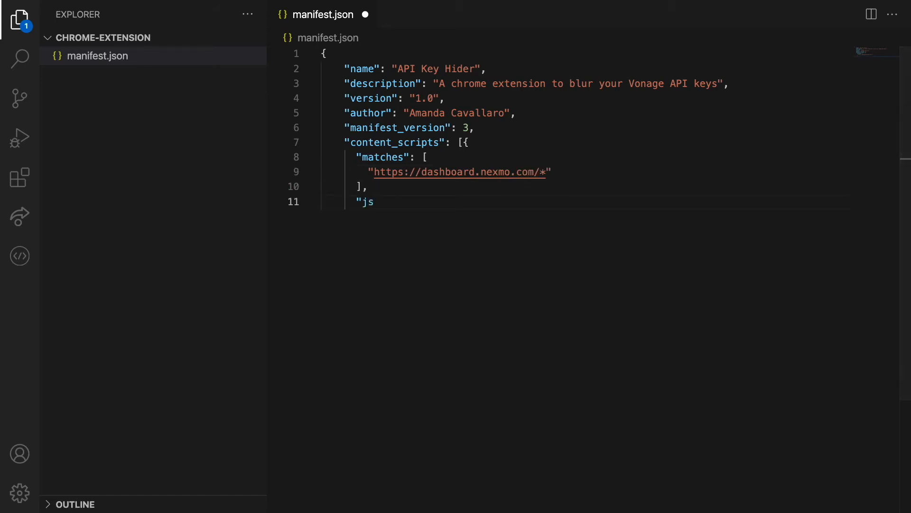
pyautogui.write('": ["index.js"]')
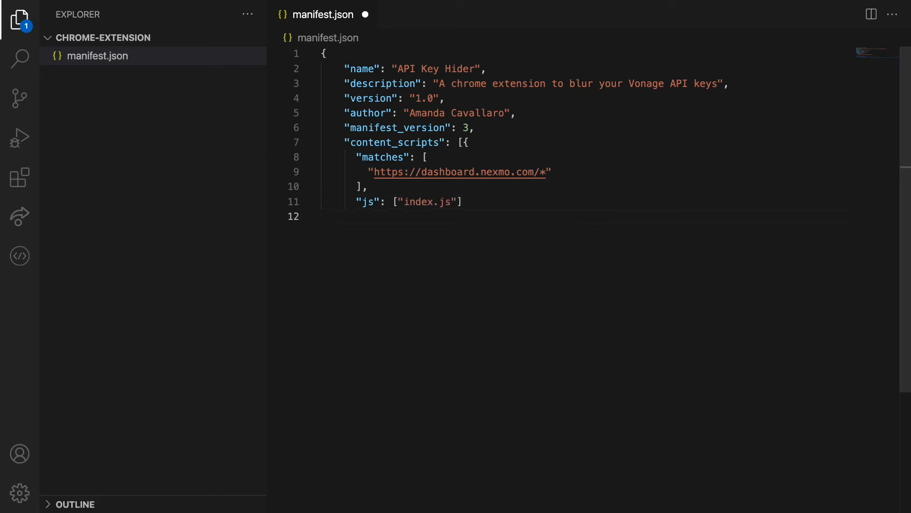
pyautogui.write('}]')
pyautogui.write('touch index.js')
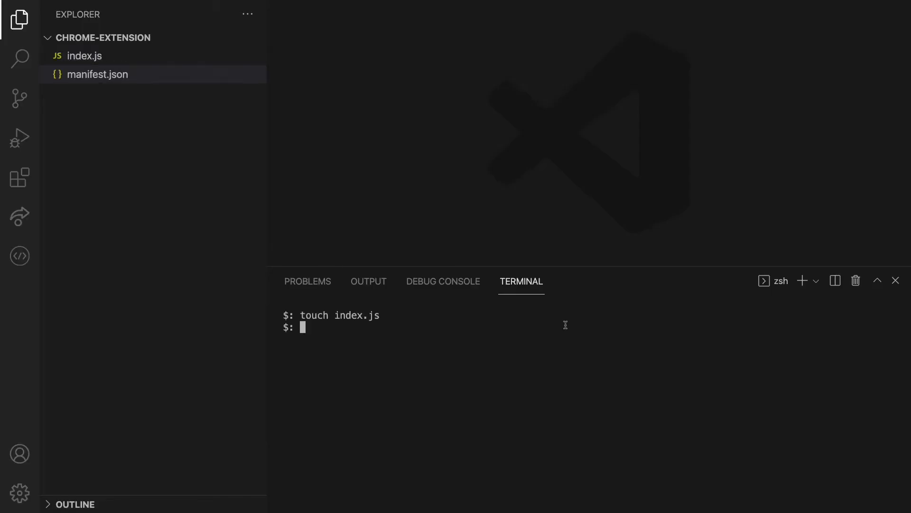
pyautogui.moveTo(197, 65)
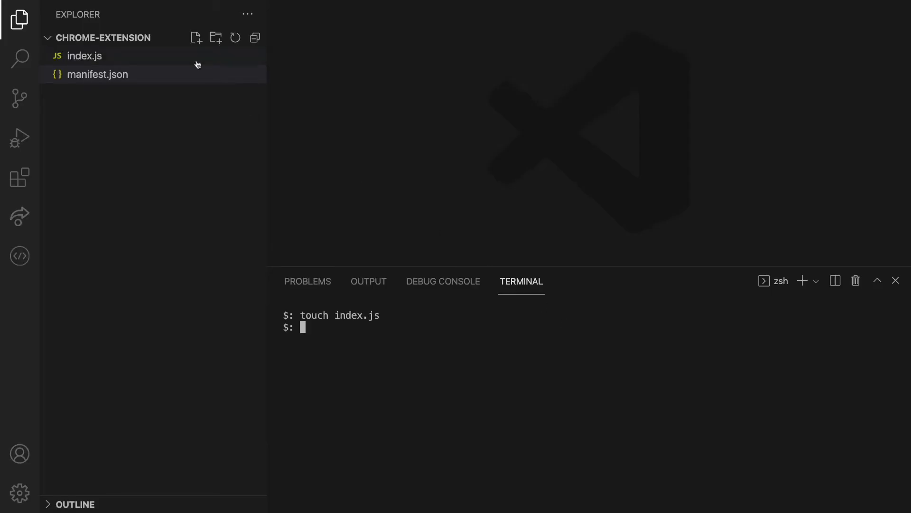
# Step: In index.js, define createAnAlert() calling alert() and call createAnAlert() below it
pyautogui.click(84, 56)
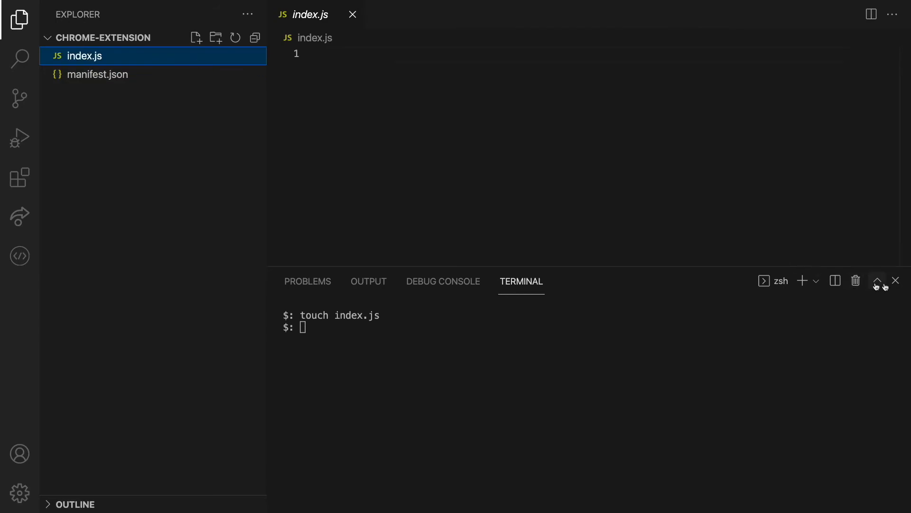
pyautogui.write('function cr')
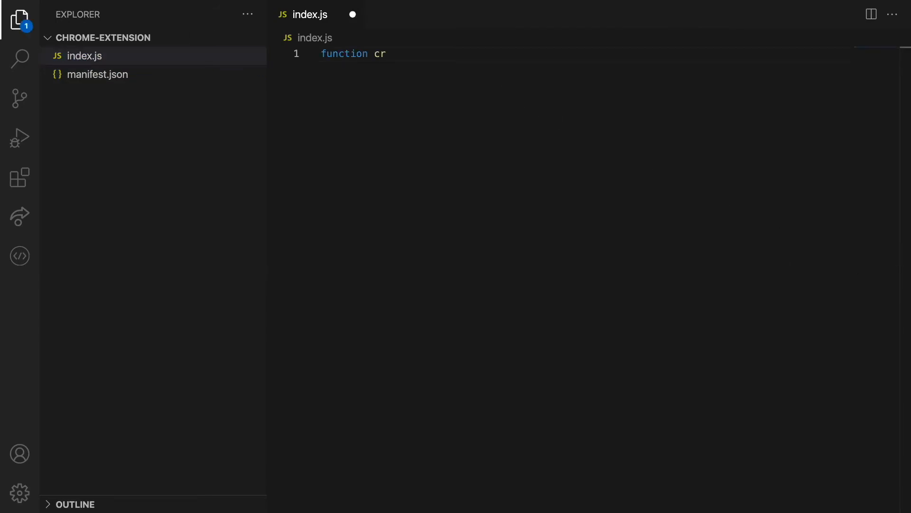
pyautogui.write('eateAnAlert() {')
pyautogui.write('c')
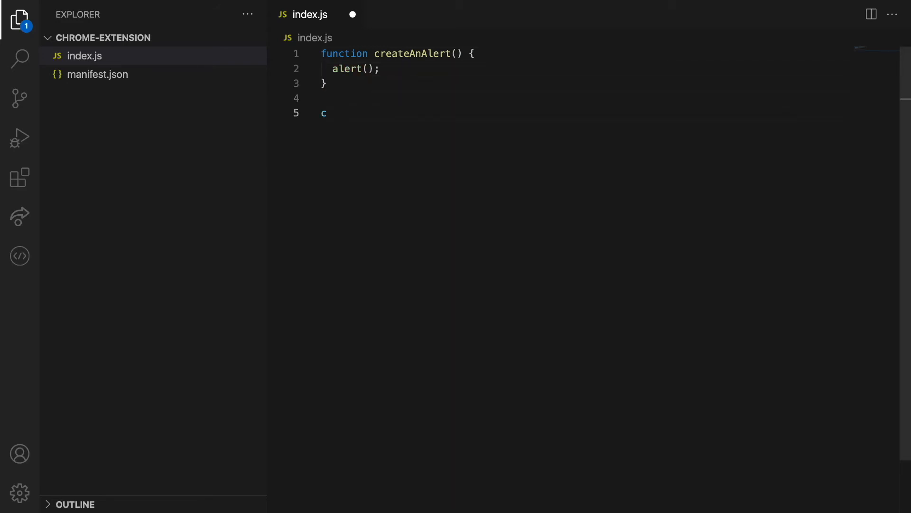
pyautogui.write('reateAnAlert();')
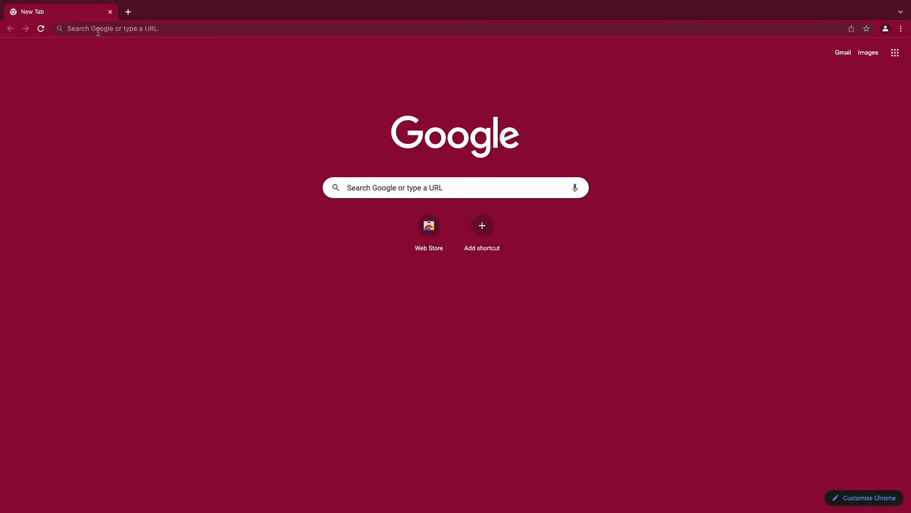
# Step: On chrome://extensions, enable Developer mode and start Load unpacked
pyautogui.write('chrome://extensions')
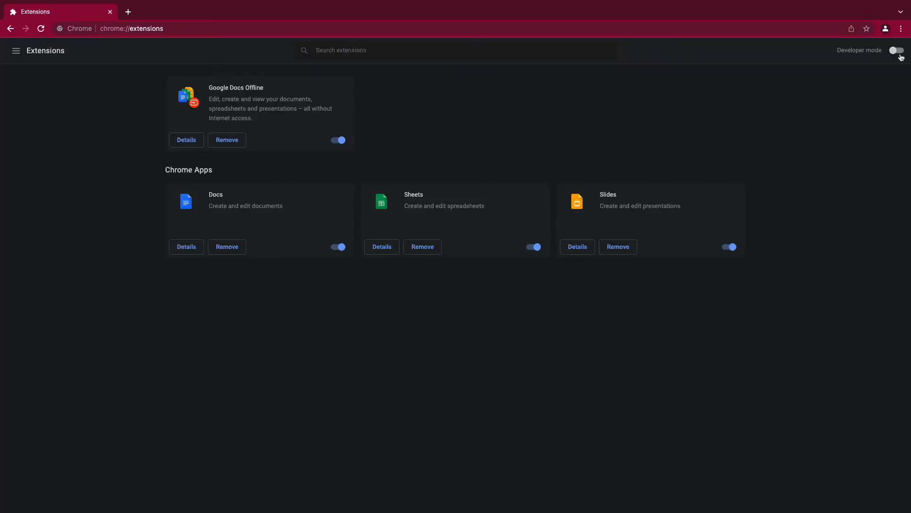
pyautogui.click(897, 50)
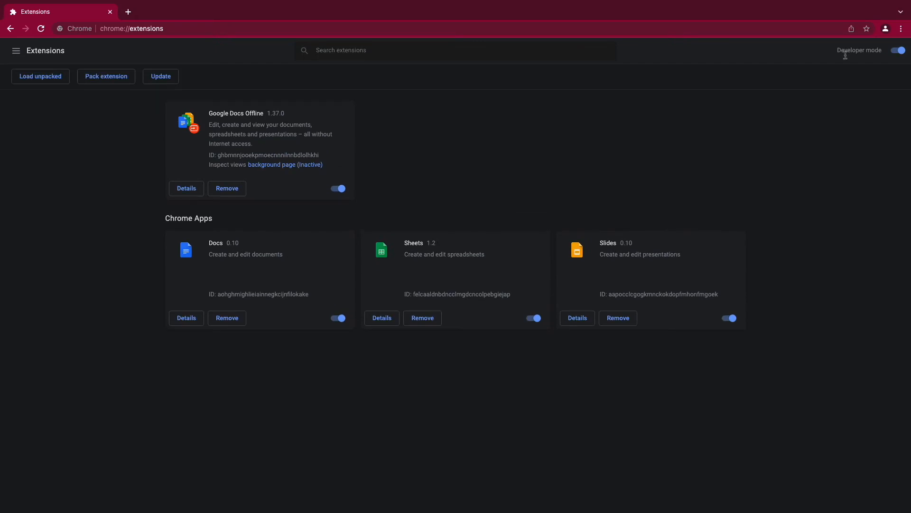
pyautogui.click(40, 76)
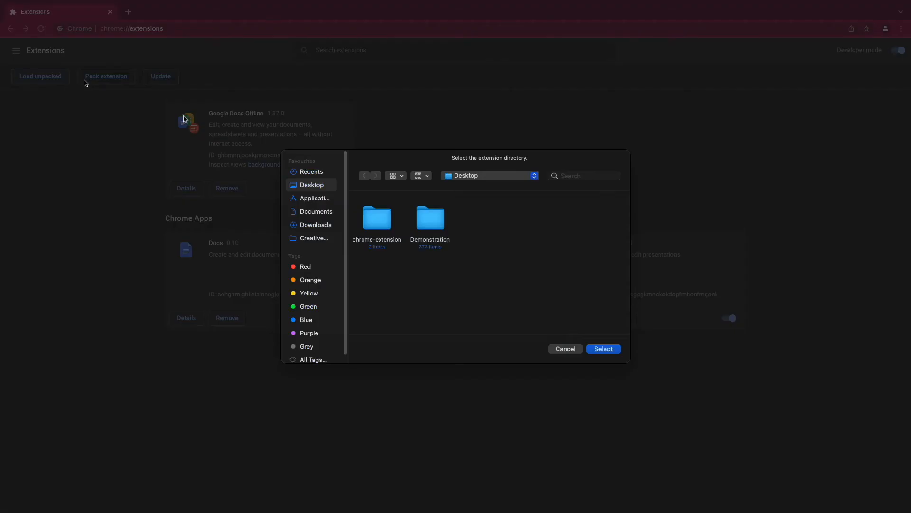
pyautogui.moveTo(349, 173)
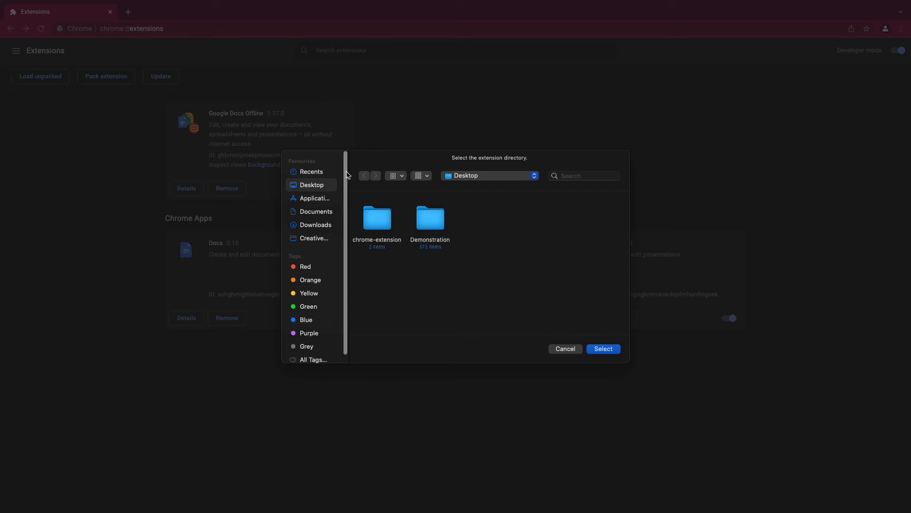
pyautogui.moveTo(359, 217)
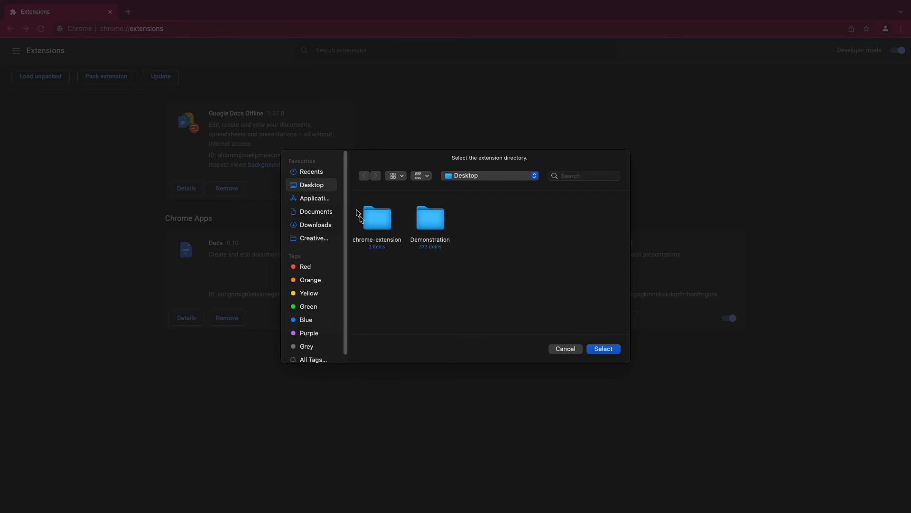
# Step: Load the Desktop chrome-extension folder as the unpacked extension
pyautogui.click(376, 220)
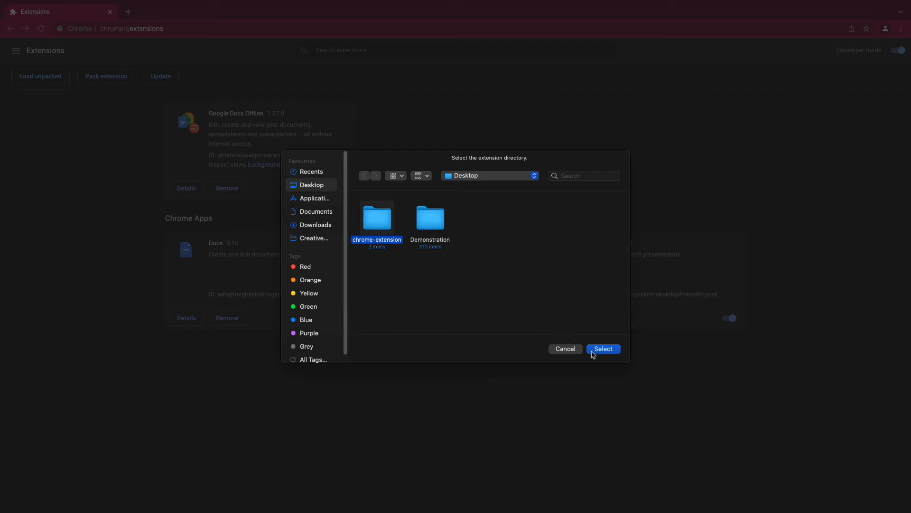
pyautogui.click(603, 349)
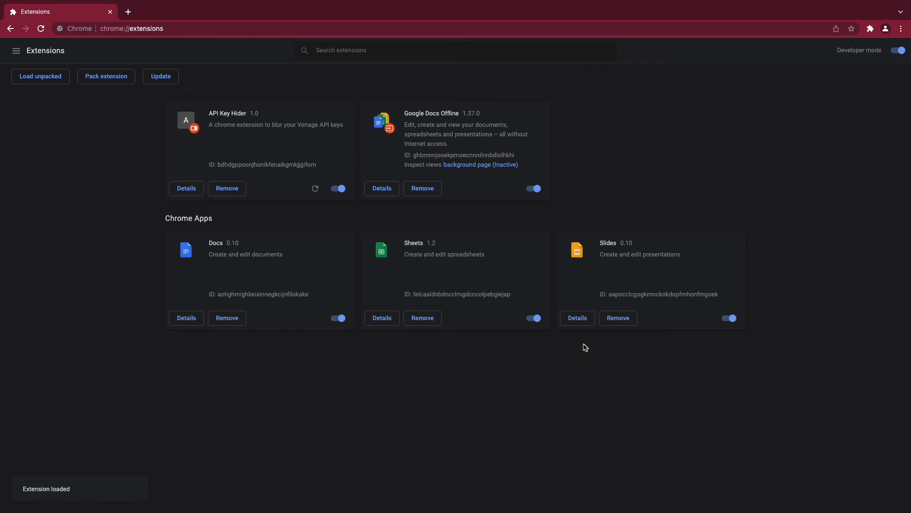
pyautogui.moveTo(572, 343)
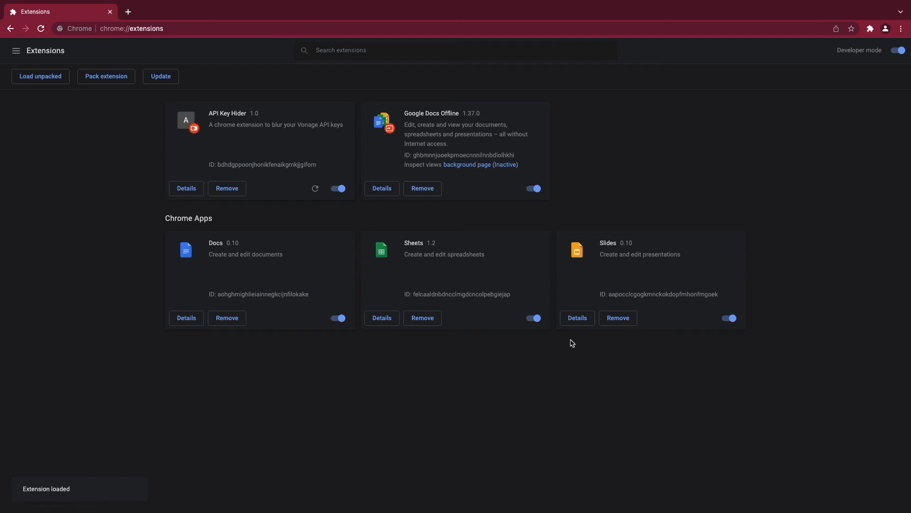
pyautogui.moveTo(440, 278)
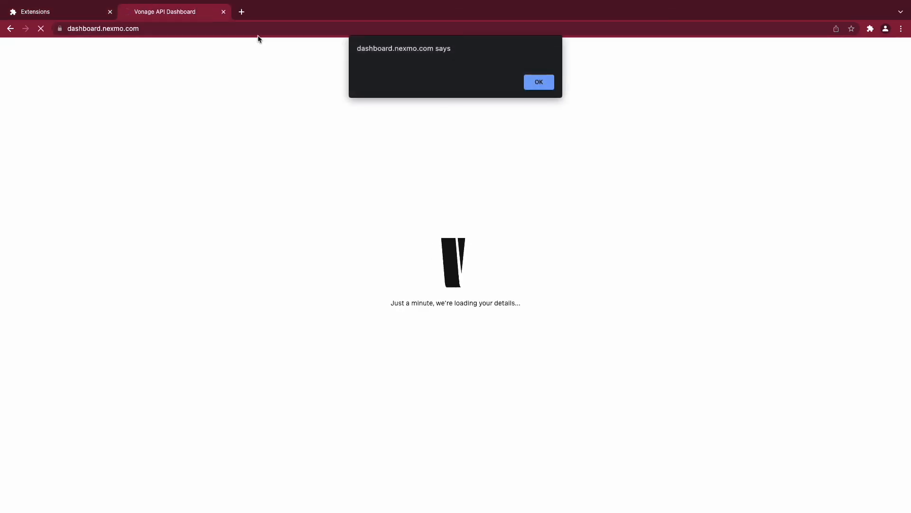
pyautogui.moveTo(481, 51)
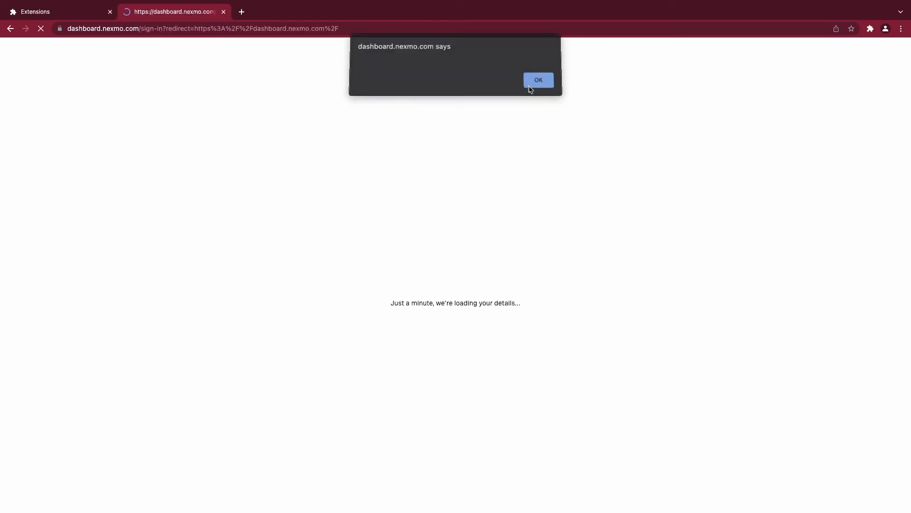
# Step: Click OK on the dashboard.nexmo.com alert
pyautogui.click(538, 80)
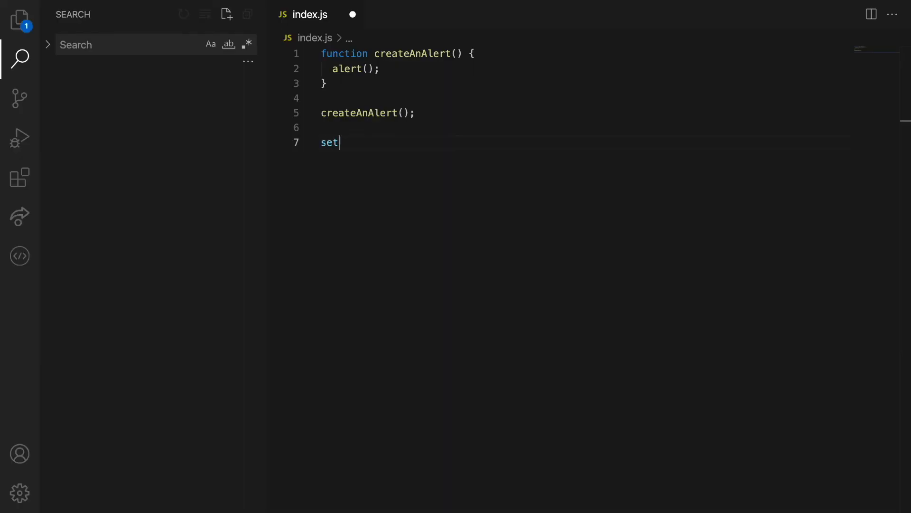
# Step: Add setInterval(createAnAlert, 10); so the function repeats every 10 ms
pyautogui.write('Interval(createAnAlert,')
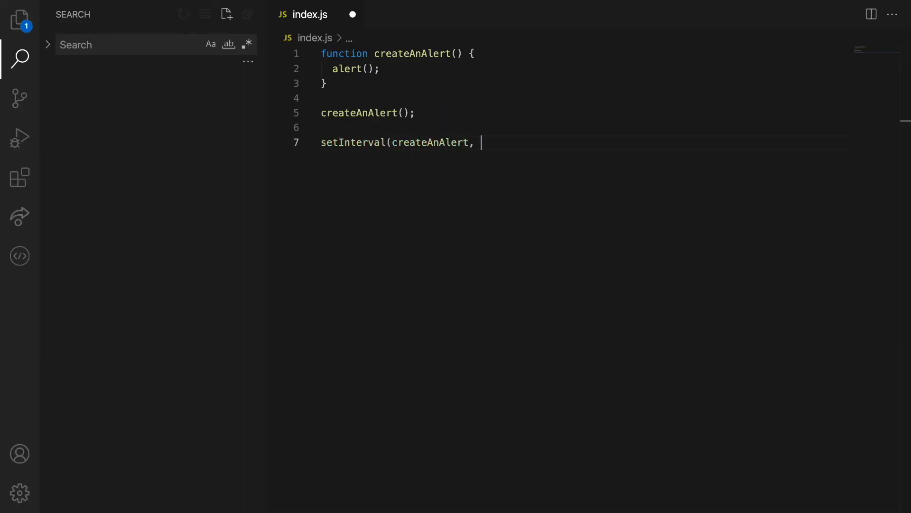
pyautogui.write('10);')
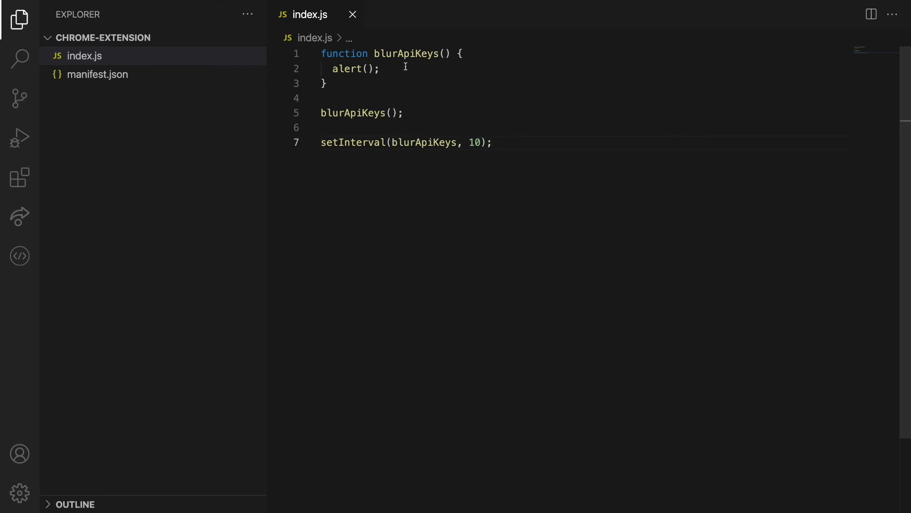
# Step: Write the blur(20px) code for the API key elements, save it, and reload API Key Hider
pyautogui.write('let apiKey = document.querySelector')
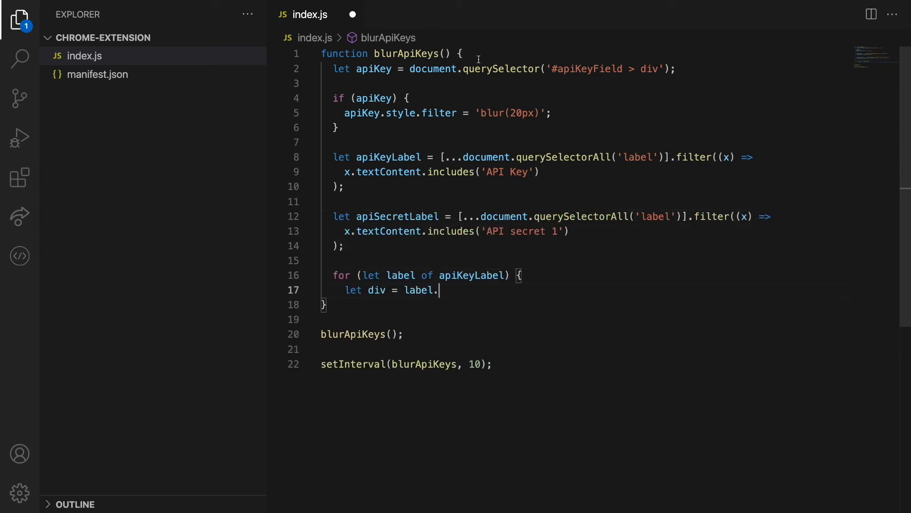
pyautogui.write('.nextElementSibling;')
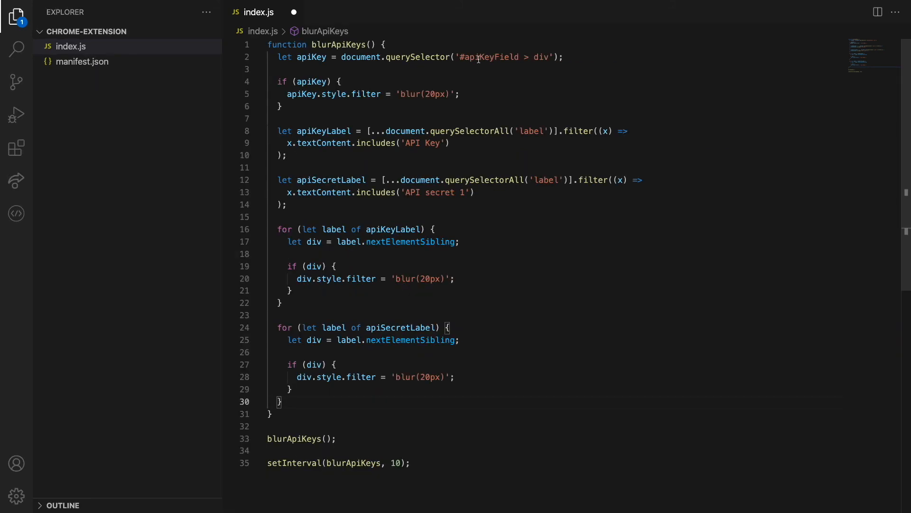
pyautogui.press('ctrl+s')
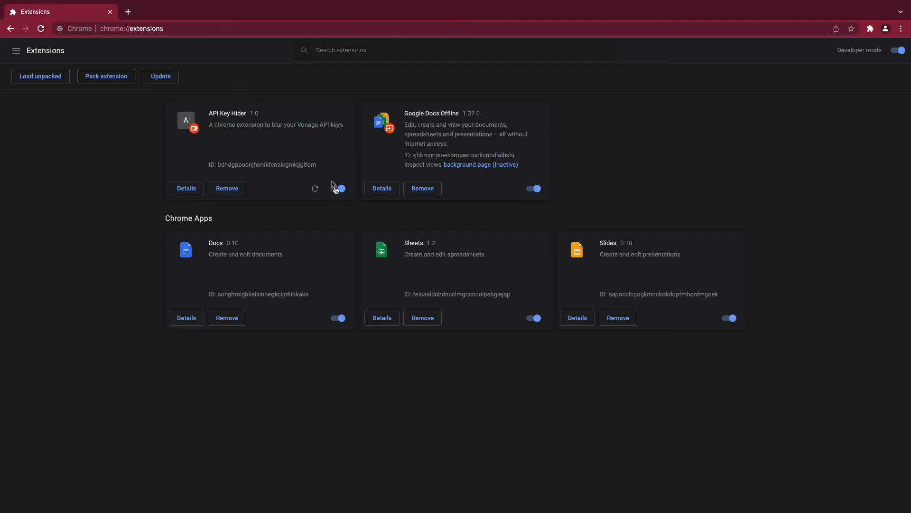
pyautogui.click(316, 188)
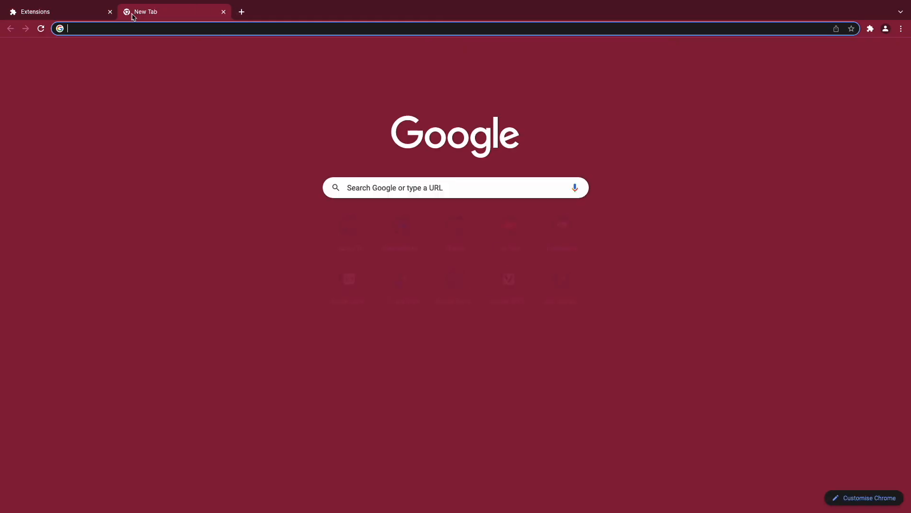
# Step: Check the blurred API key on dashboard.nexmo.com, Applications, and Messages API Sandbox
pyautogui.write('dashboard.nexmo.com')
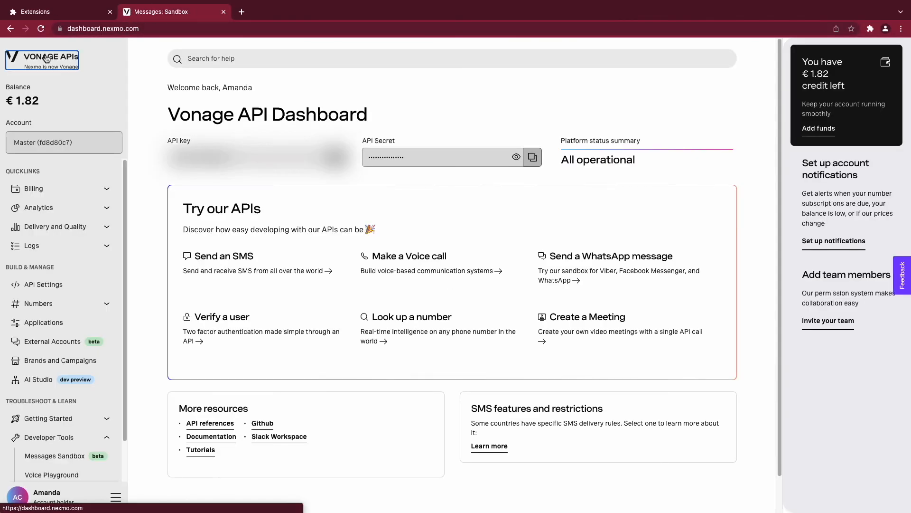
pyautogui.click(44, 322)
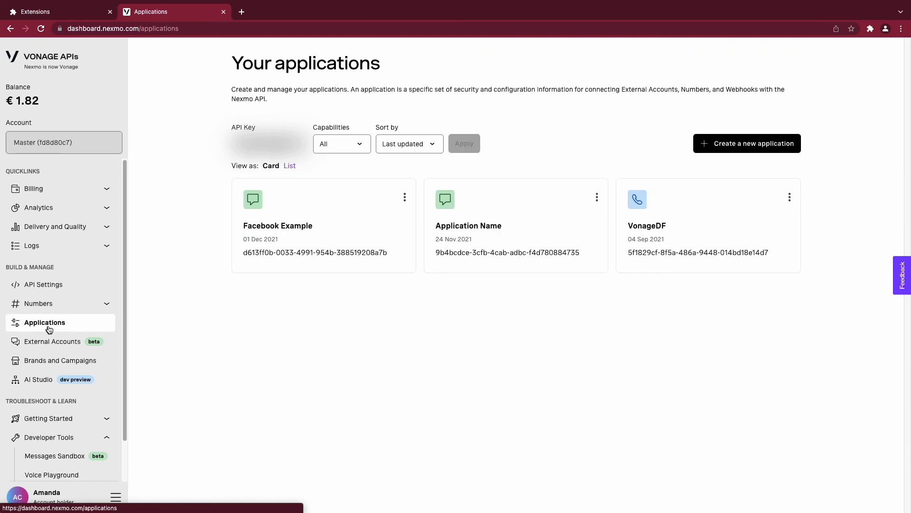
pyautogui.moveTo(66, 458)
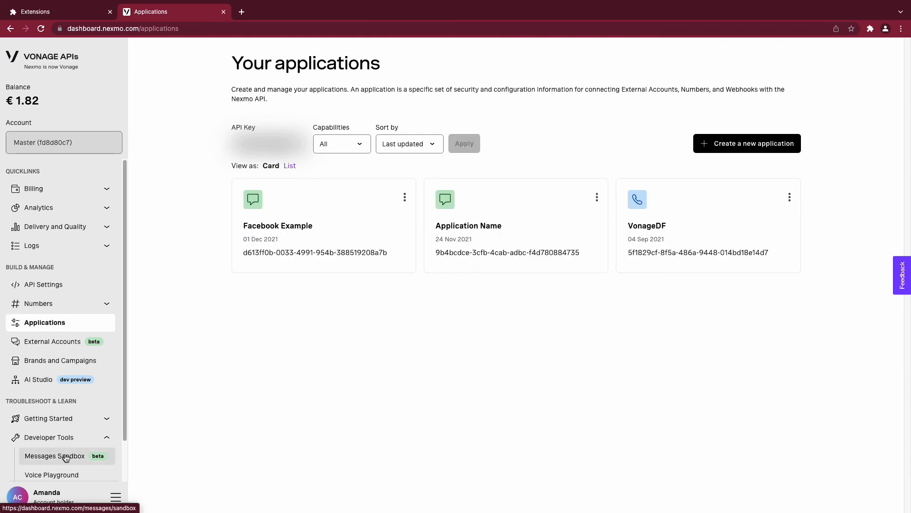
pyautogui.click(55, 456)
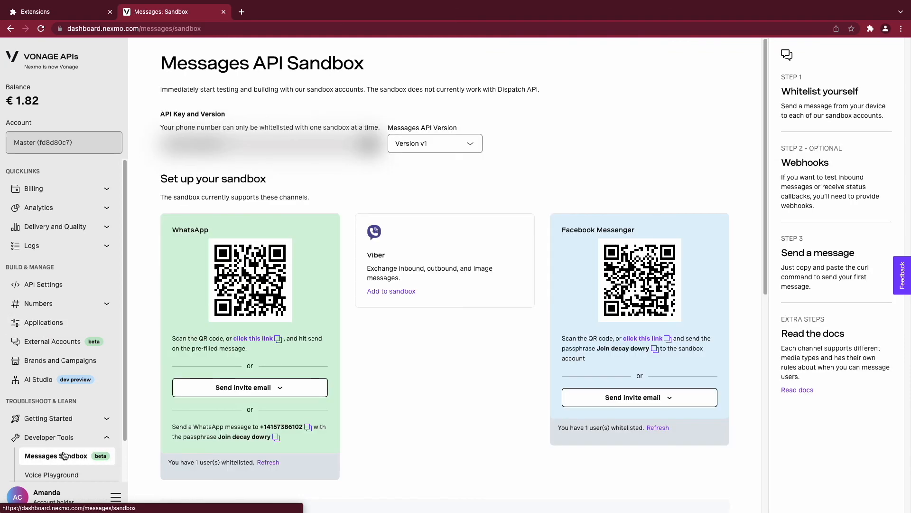
pyautogui.moveTo(65, 448)
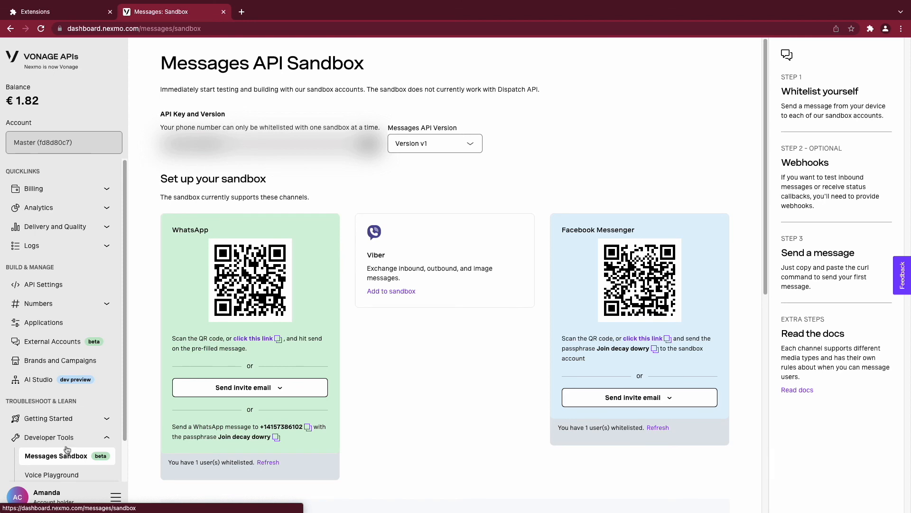
pyautogui.moveTo(108, 416)
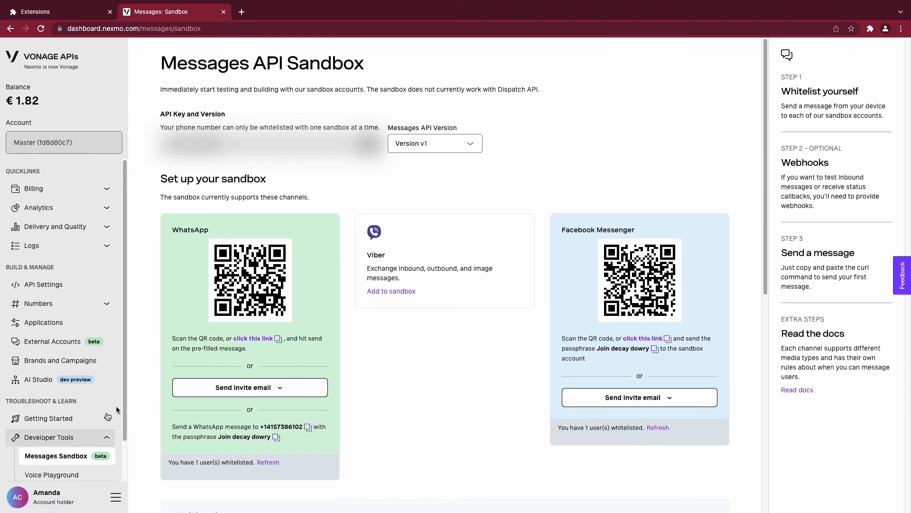